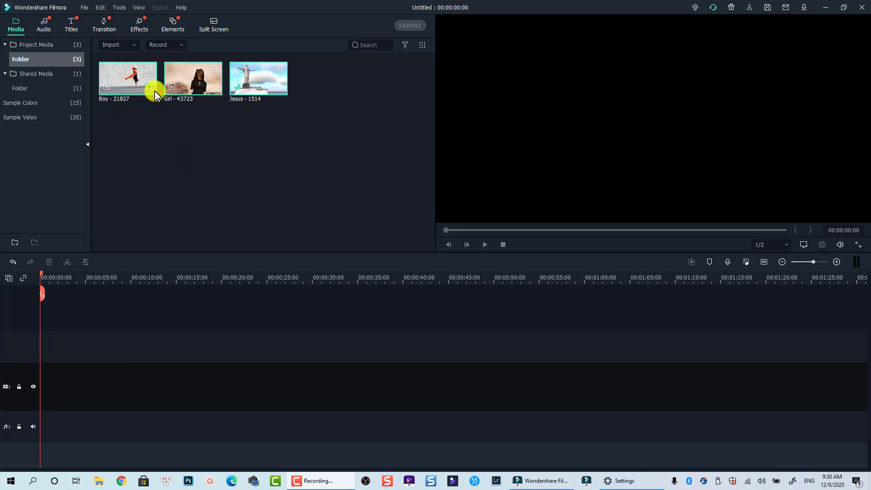
mouse_move(146, 91)
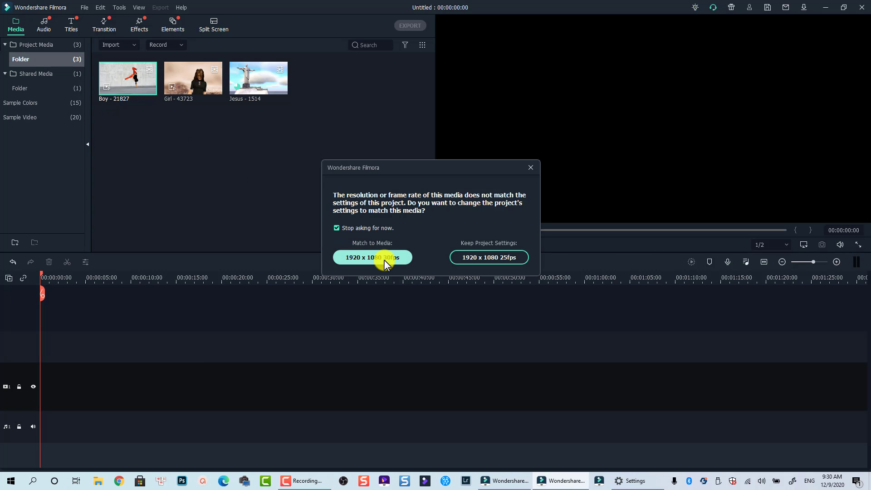
Match the project to the Boy clip's settings and play from the timeline start.
left_click(372, 258)
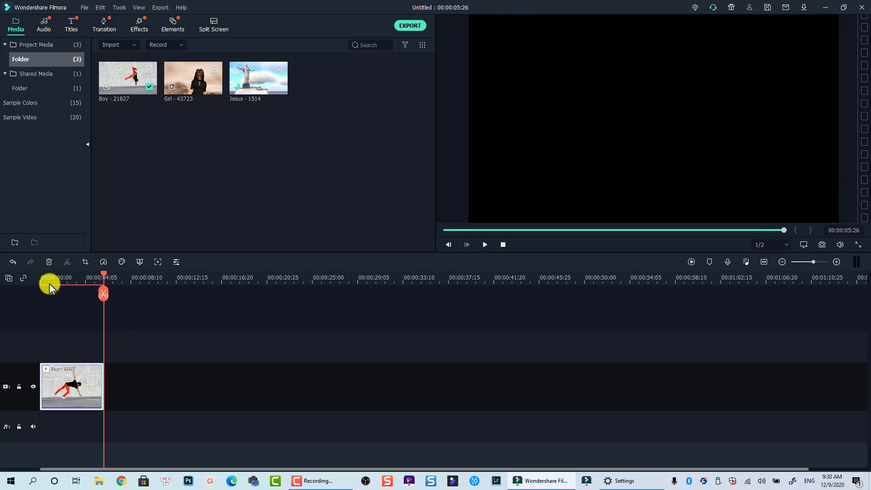
left_click(485, 245)
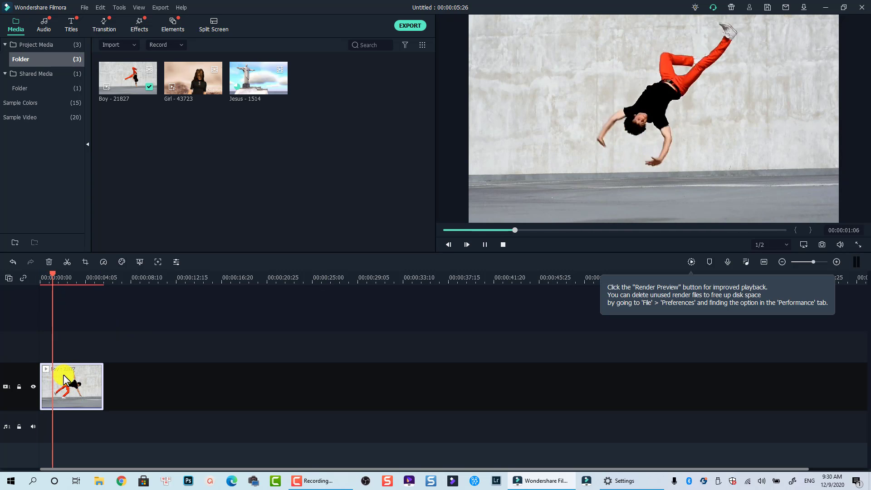
left_click(764, 261)
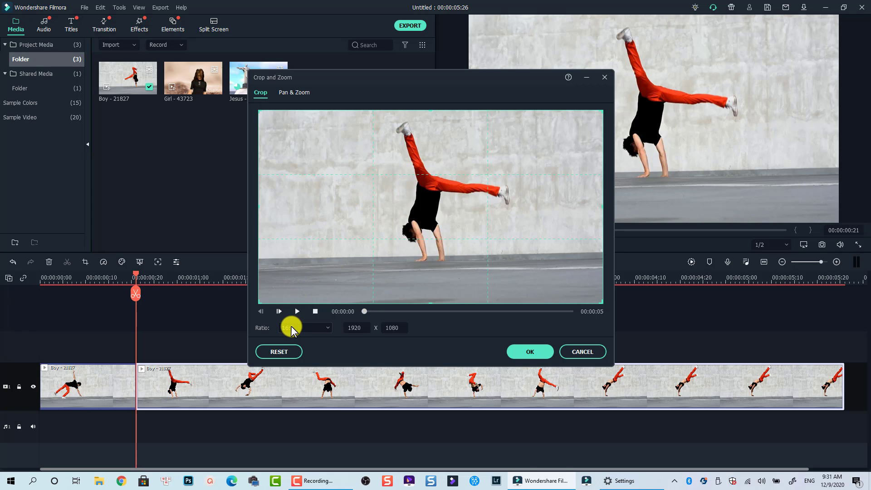
Choose the 16:9 crop ratio, first restoring the crop area to the full frame.
left_click(304, 328)
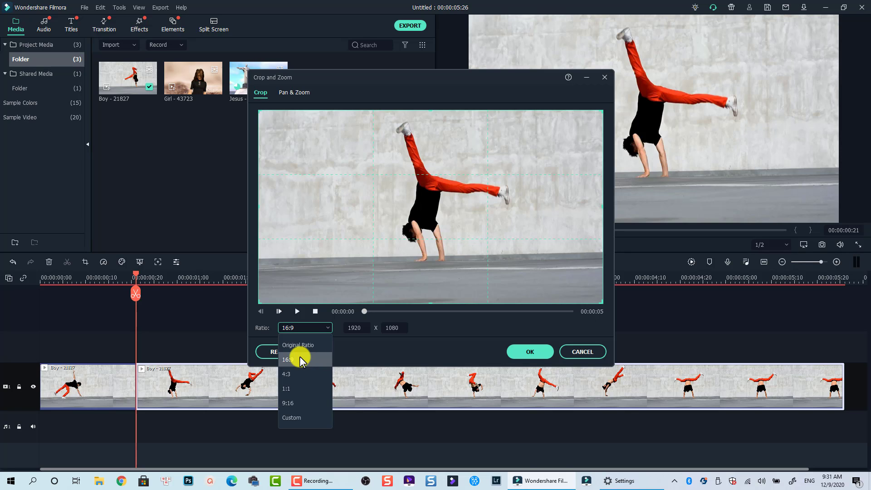
left_click(291, 417)
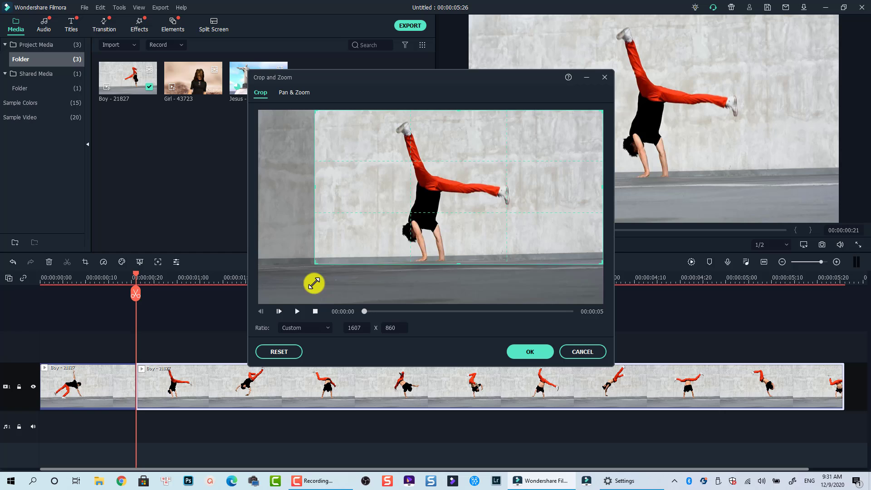
left_click_drag(313, 283, 259, 305)
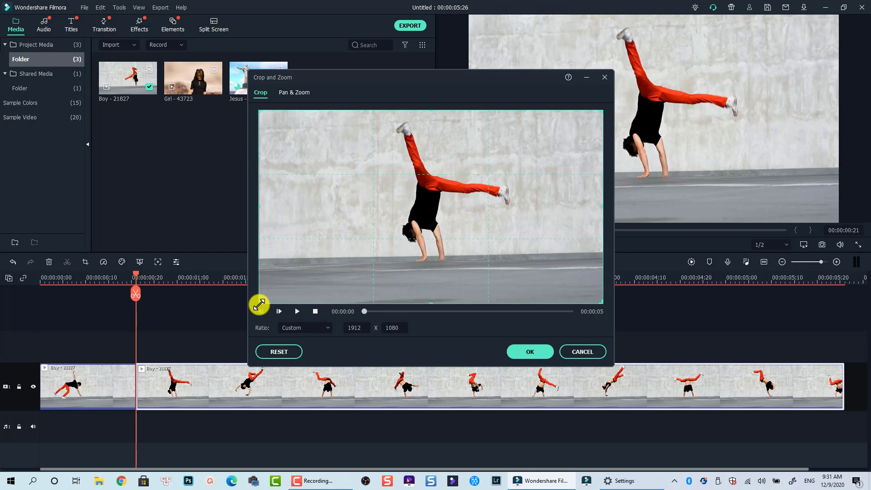
left_click(305, 328)
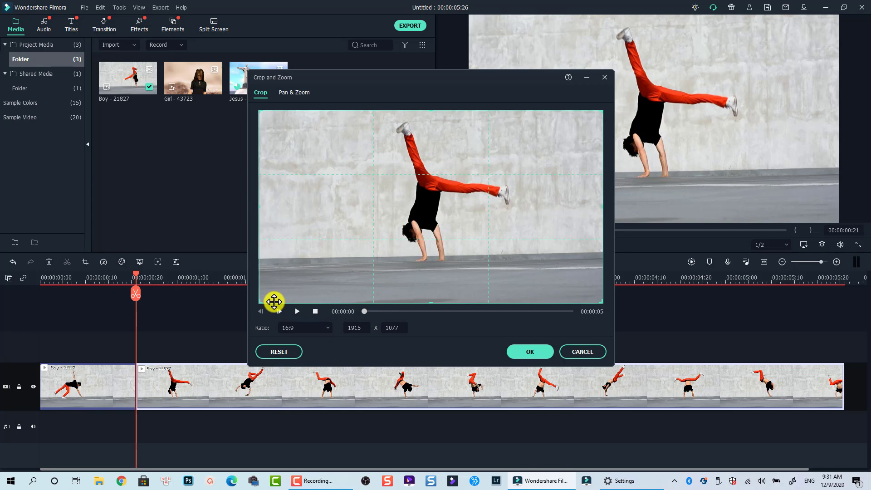
Shrink and centre the crop box on the cartwheeling boy, preview it, and apply.
left_click_drag(263, 302, 384, 239)
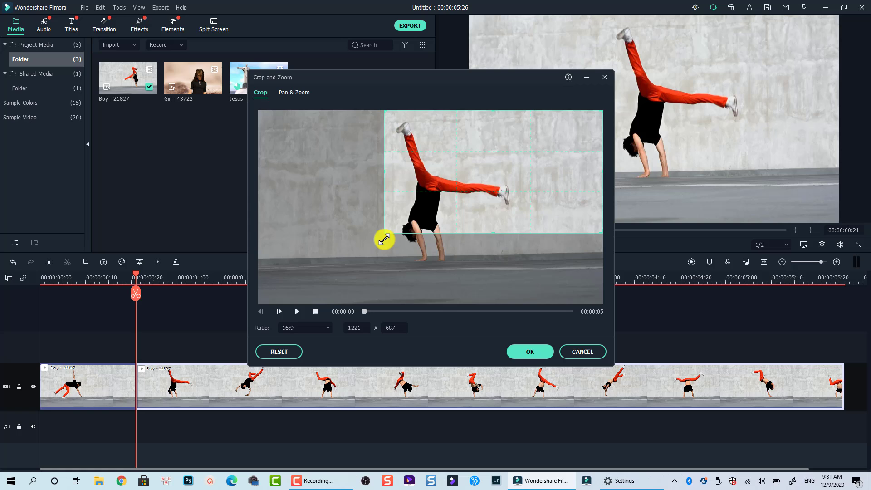
left_click_drag(385, 239, 414, 234)
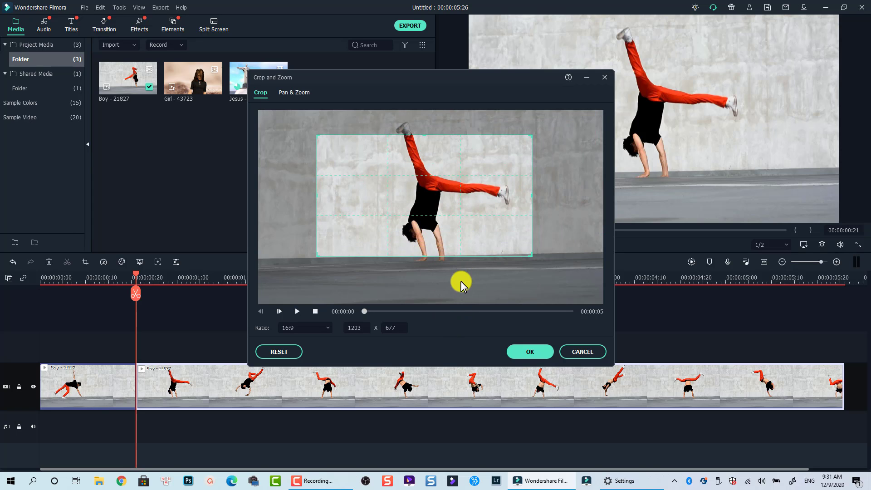
left_click(297, 311)
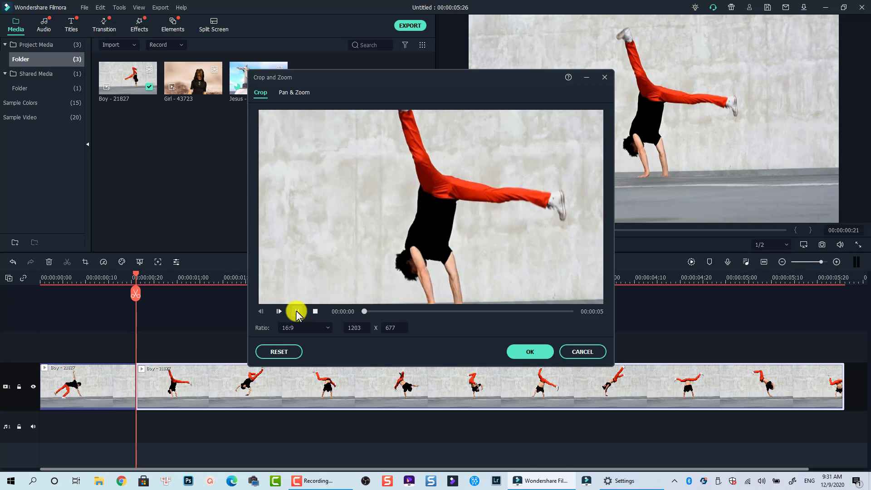
left_click(278, 312)
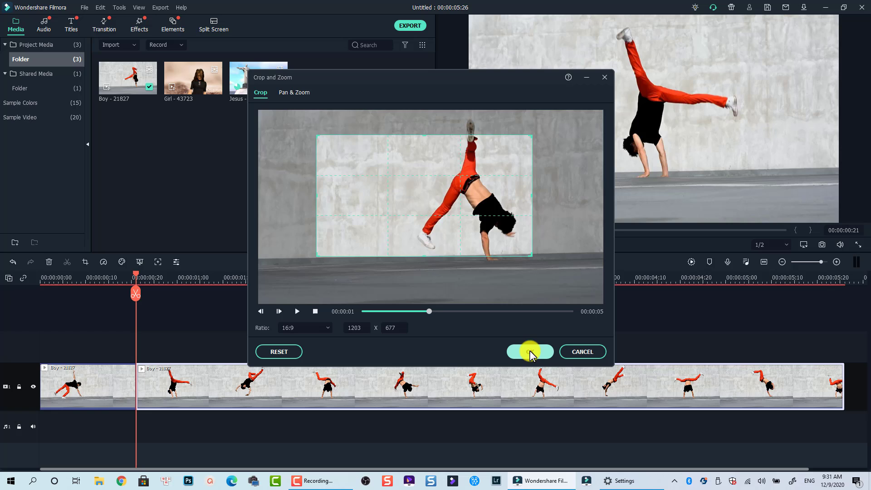
left_click(530, 351)
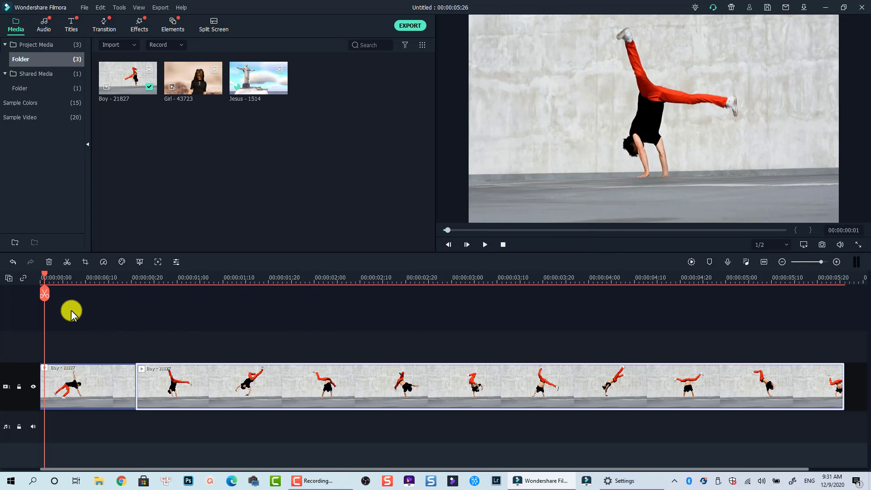
Review the cropped section, pause around 2:24, and split the Boy clip into three parts.
left_click(484, 245)
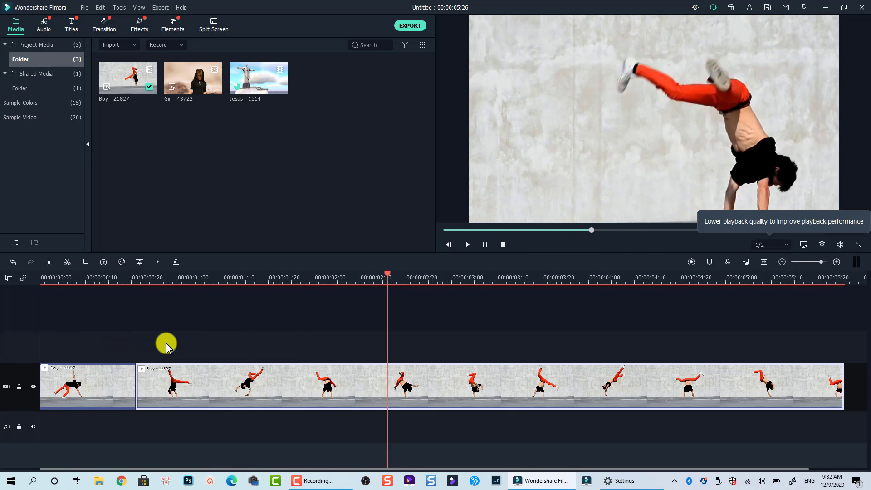
left_click(444, 377)
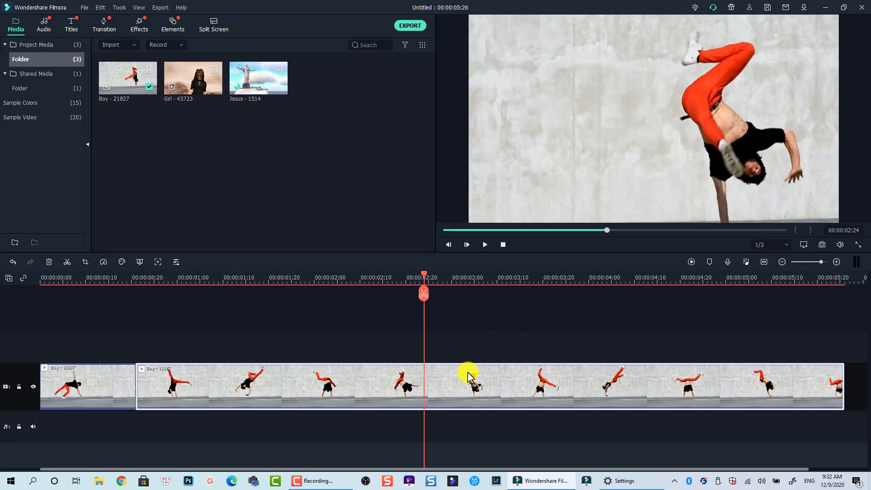
mouse_move(446, 382)
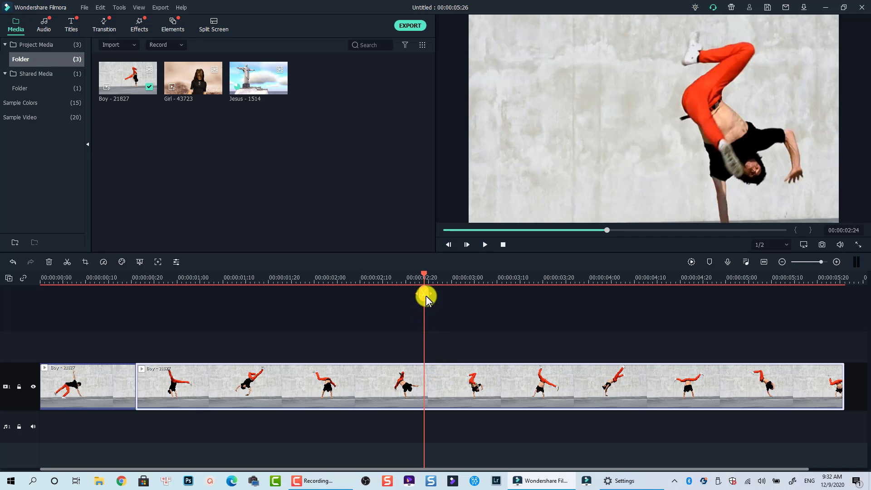
left_click(423, 294)
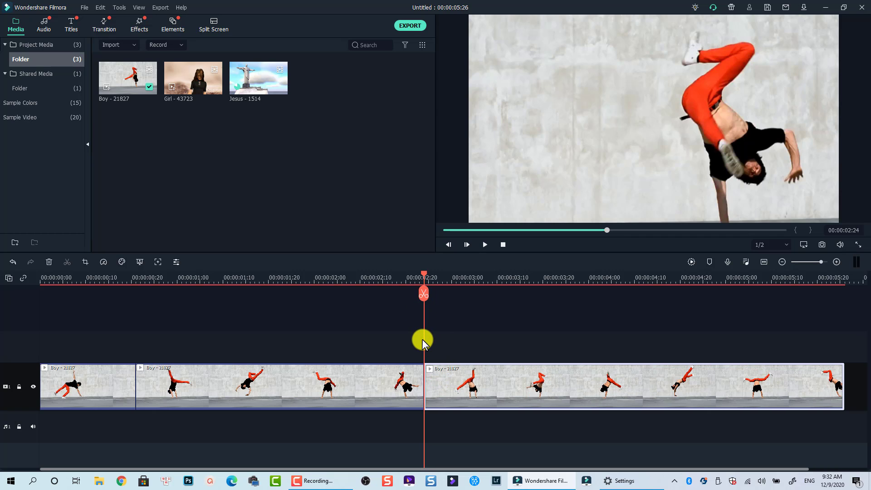
mouse_move(457, 383)
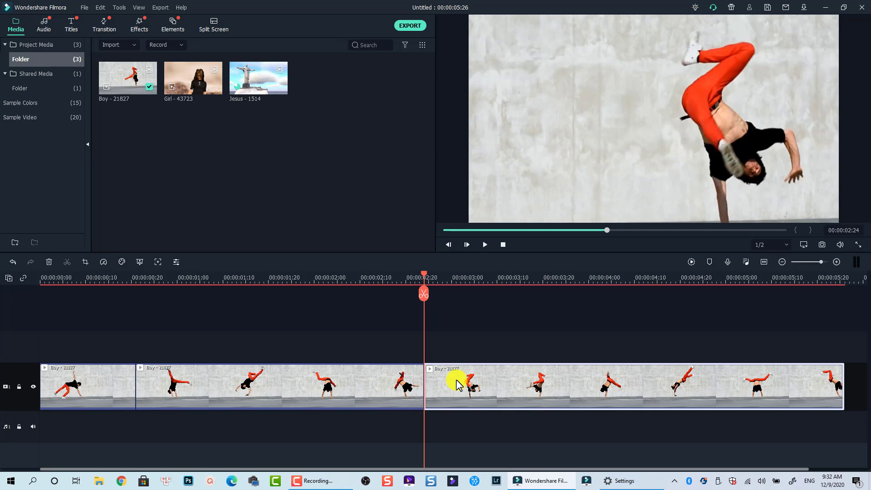
Reset the last Boy piece's Crop and Zoom to the full 1920×1080 frame and confirm.
right_click(458, 385)
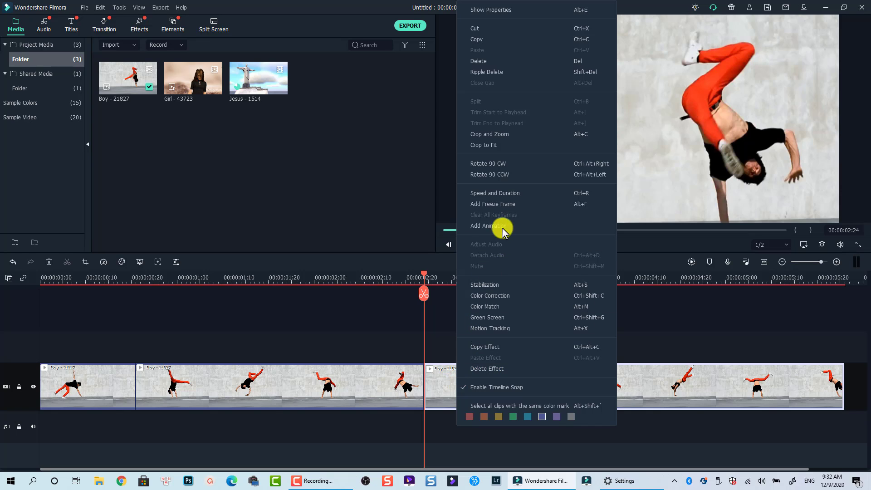
mouse_move(476, 144)
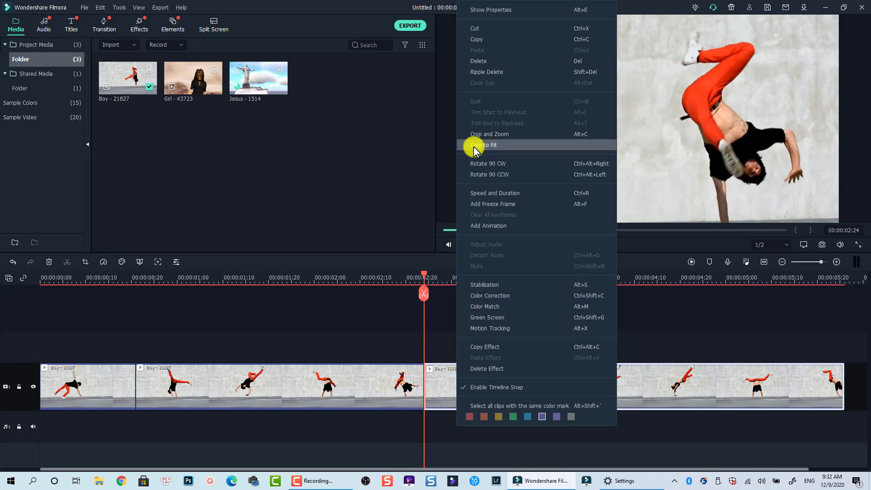
mouse_move(481, 135)
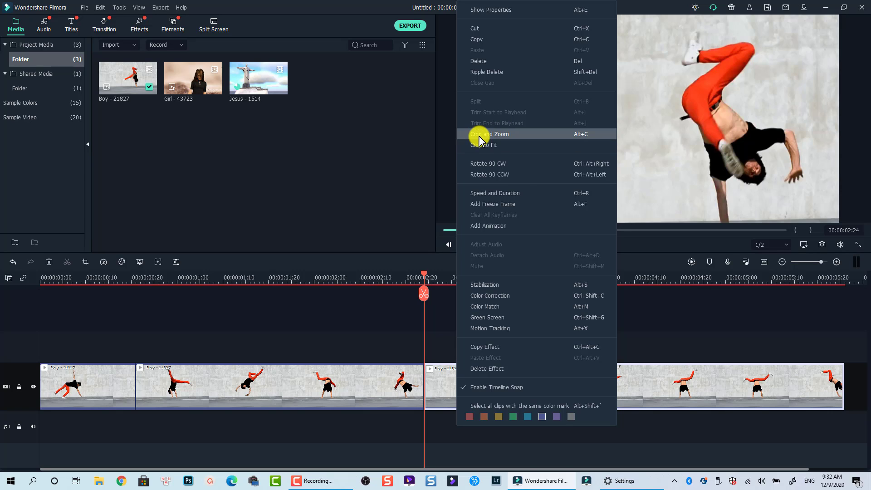
left_click(488, 135)
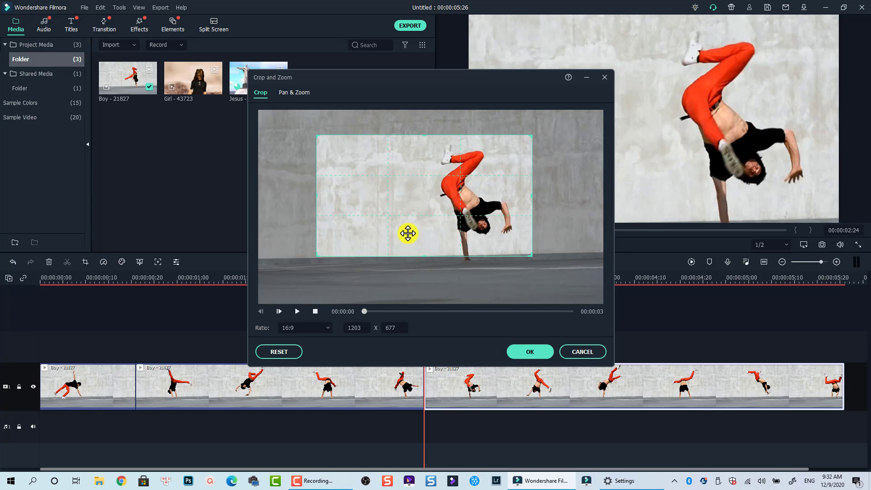
mouse_move(320, 136)
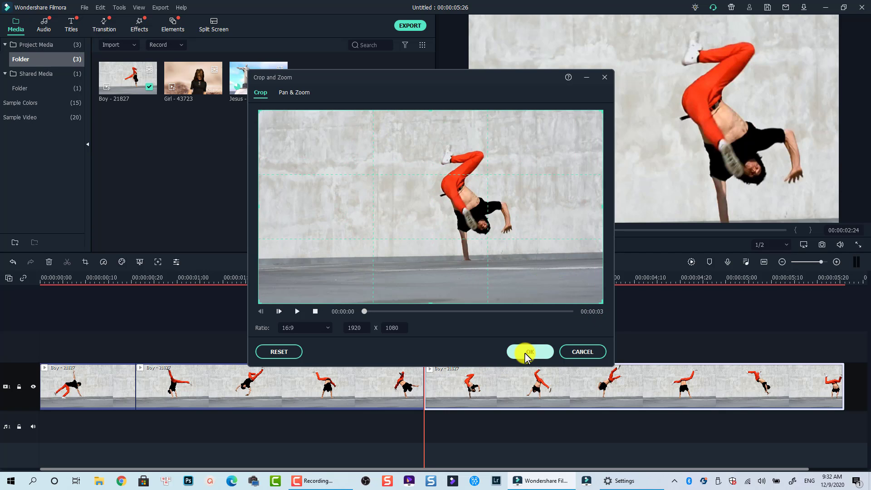
left_click(530, 351)
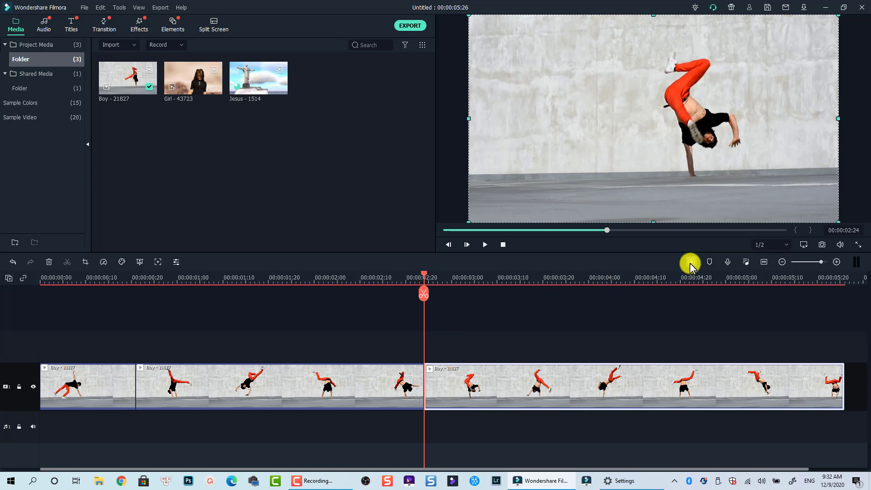
Start a new project, leaving the timeline empty.
left_click(484, 245)
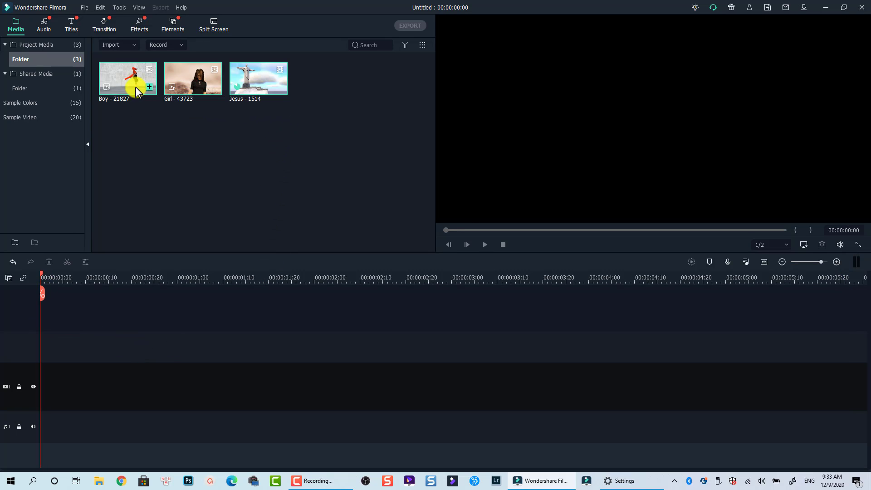
Drop the Boy, Girl and Jesus clips onto the video track and go to Effects.
left_click_drag(128, 78, 36, 367)
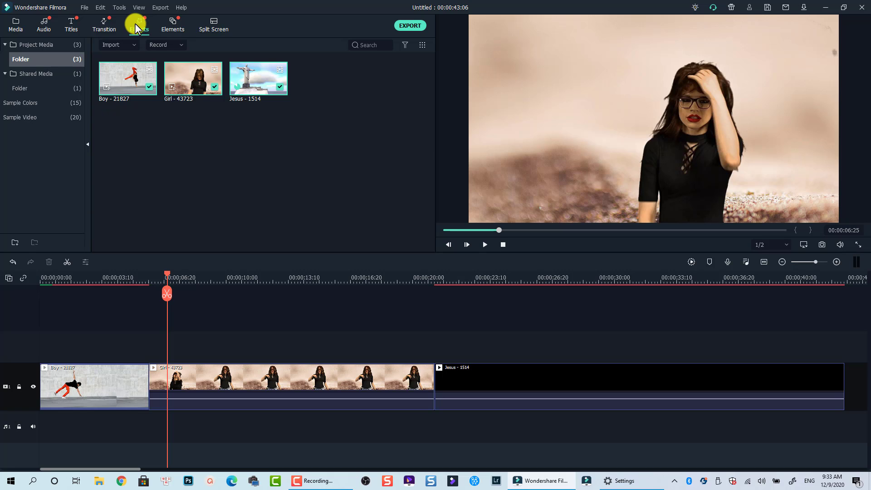
left_click(140, 25)
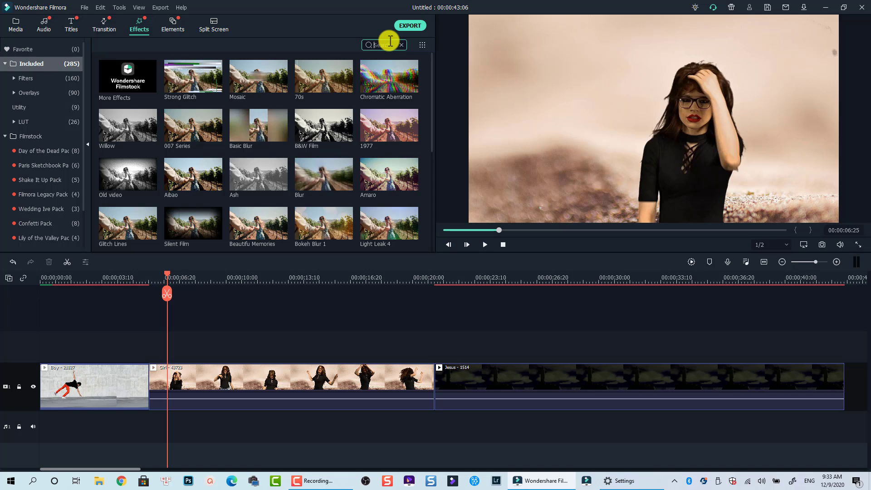
Find the Crop effect by searching 'crop' and stretch it across all three clips.
type("crop")
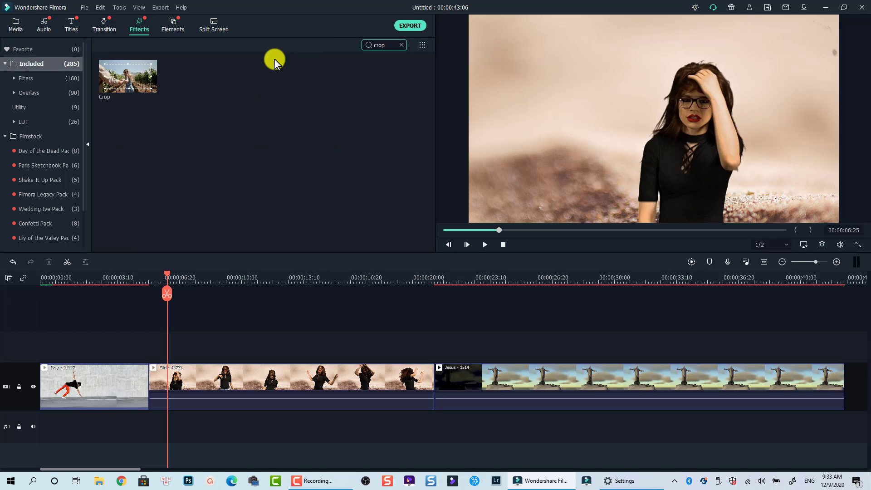
mouse_move(133, 92)
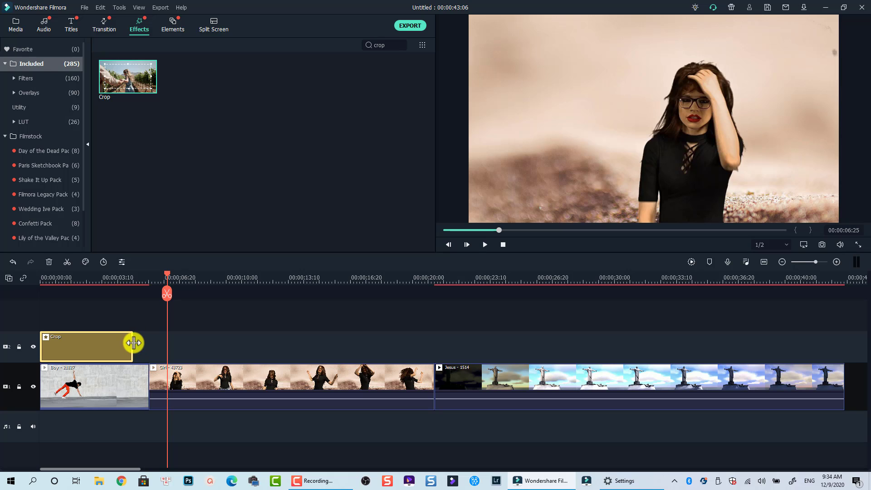
left_click_drag(134, 343, 841, 333)
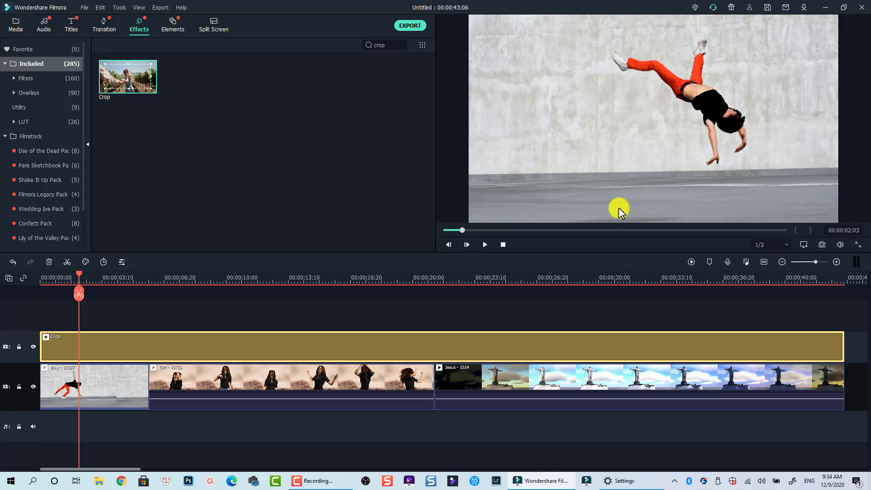
mouse_move(145, 280)
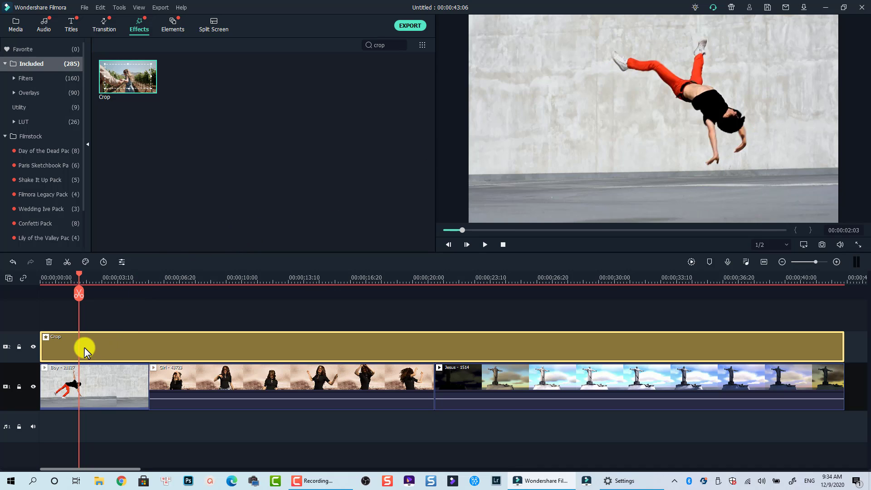
Set the Crop effect to Left 27, Right 23, Top 15, Bottom 16 and play to preview.
double_click(86, 347)
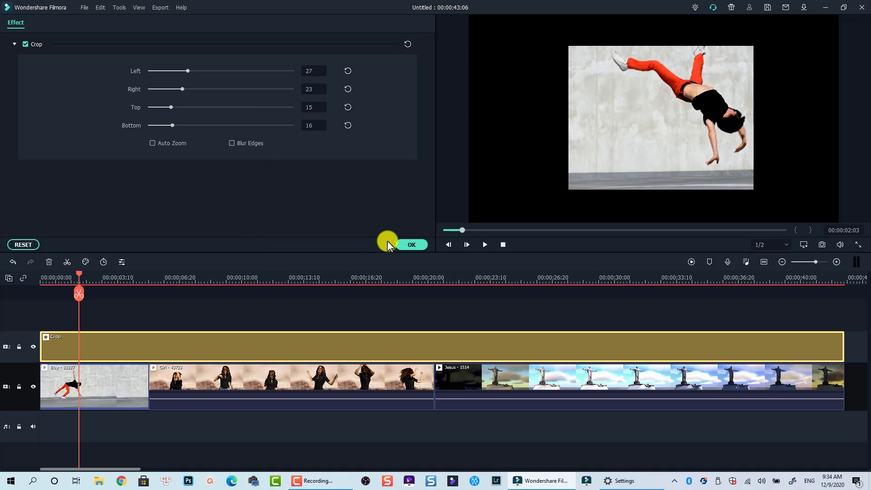
left_click(411, 244)
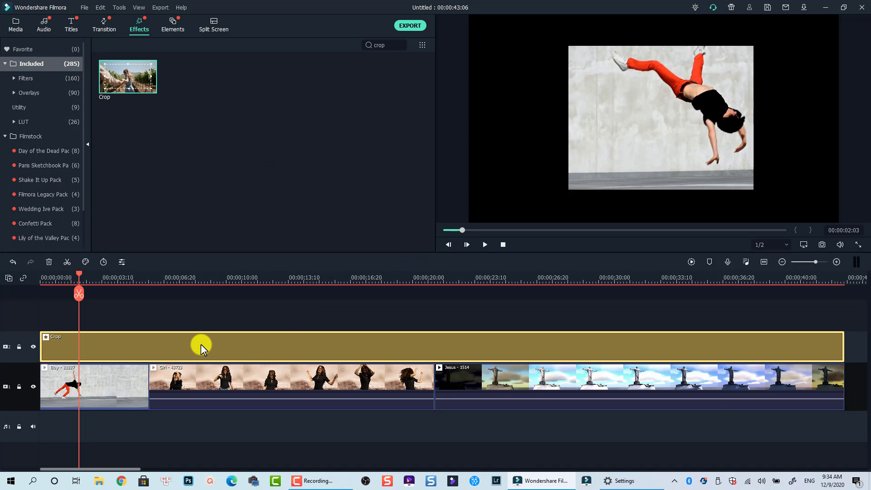
left_click(484, 245)
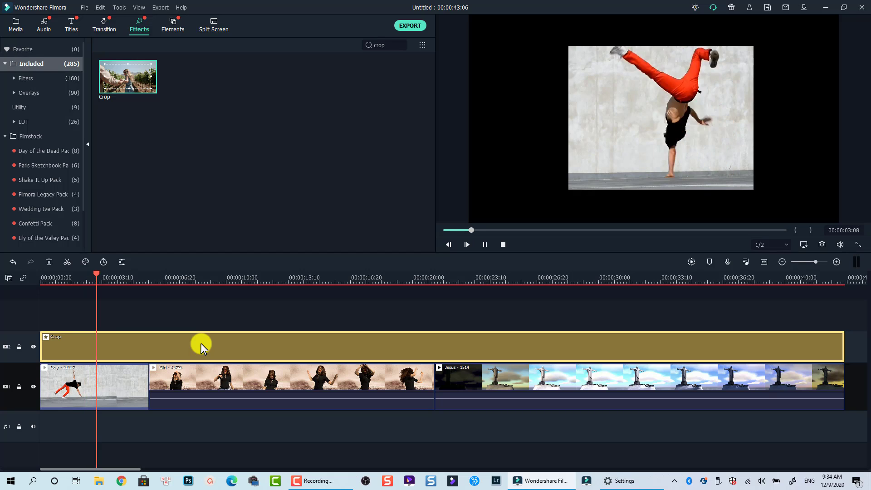